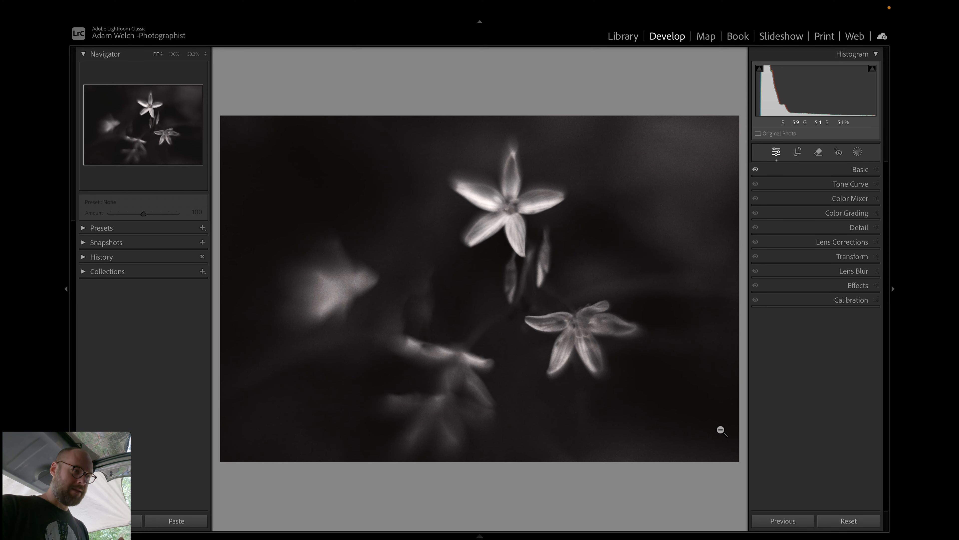
mouse_move(666, 338)
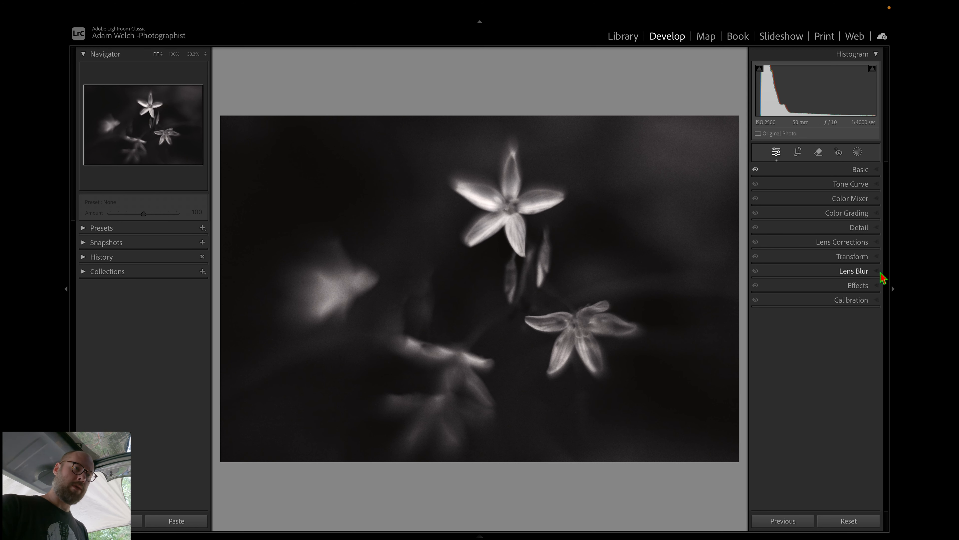
mouse_move(834, 339)
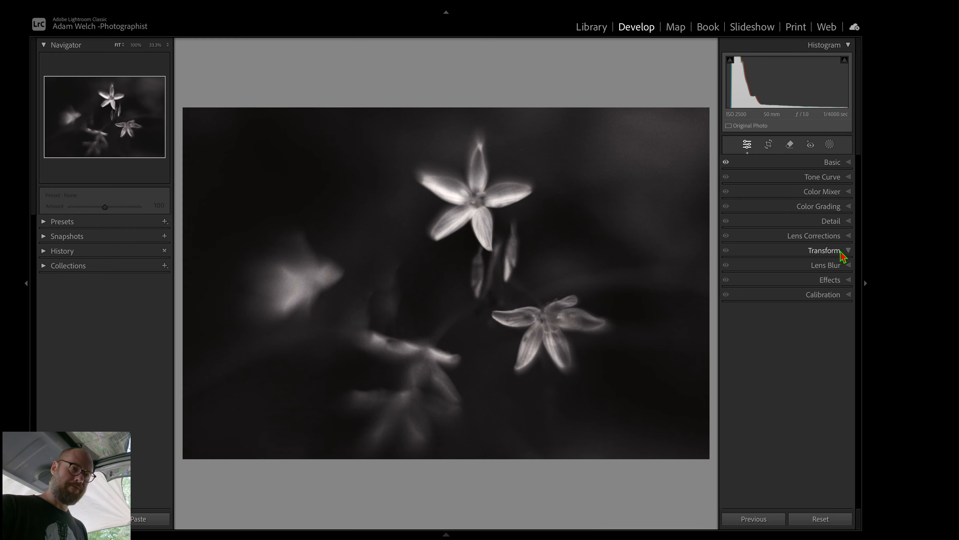
- Reduce the flower photo's Transform Scale to 95 to reveal a thin white border
left_click(825, 249)
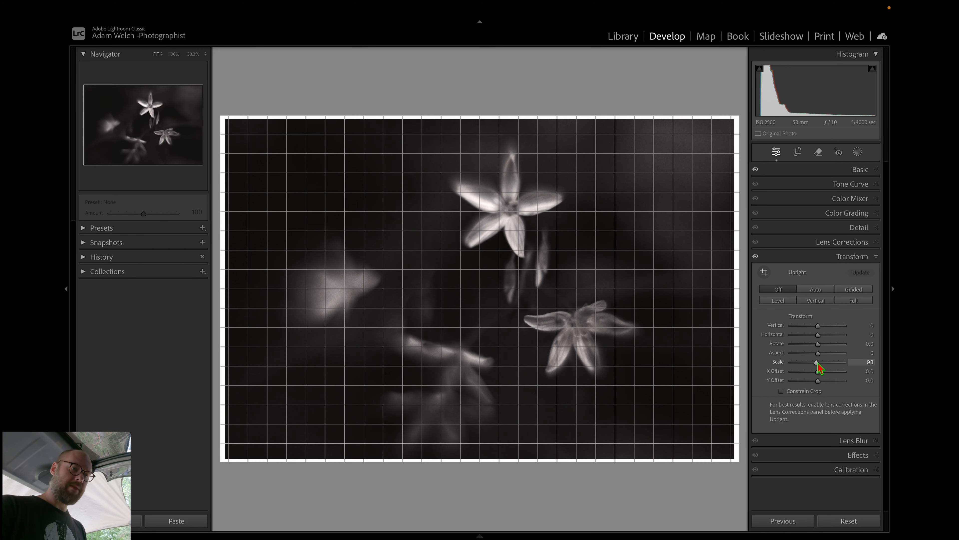
left_click_drag(817, 362, 814, 362)
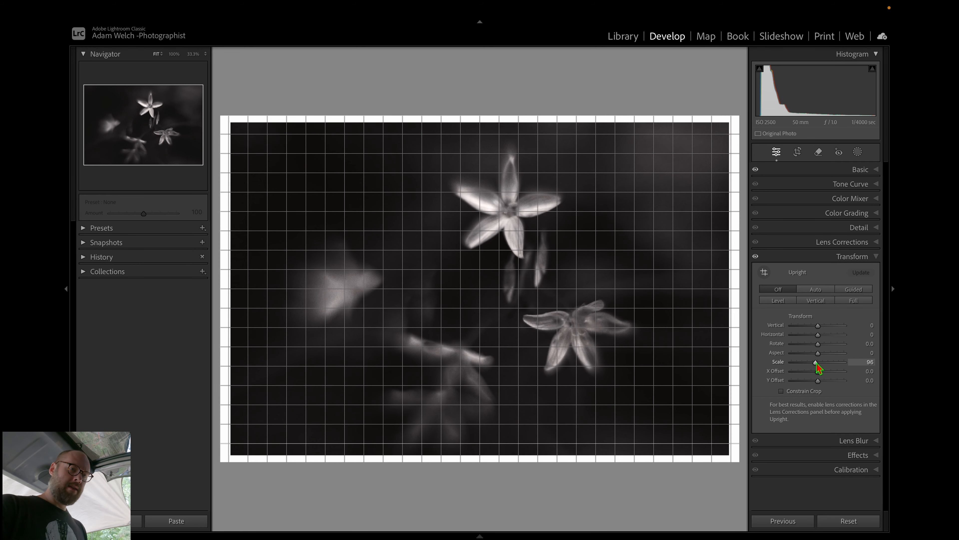
left_click_drag(814, 362, 811, 362)
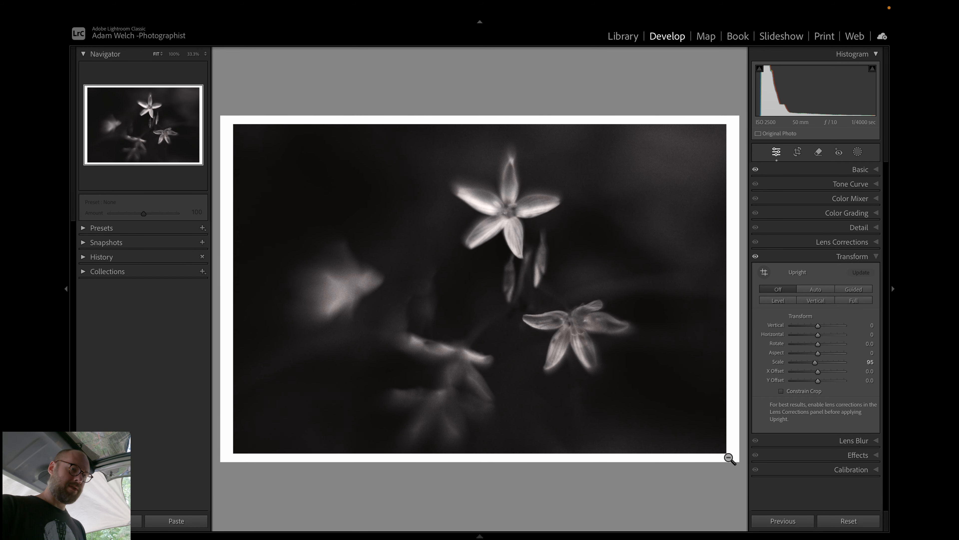